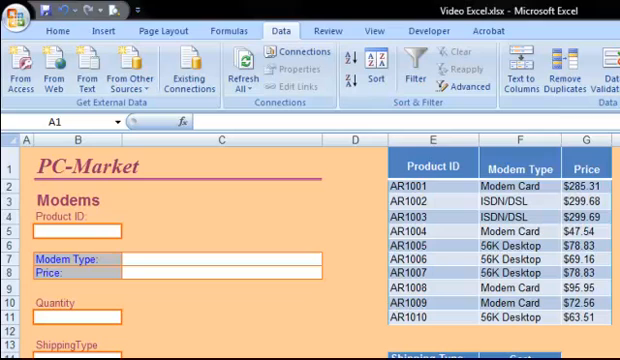
# Enter product ID AR1005 in the Product ID cell B5.
pyautogui.click(432, 188)
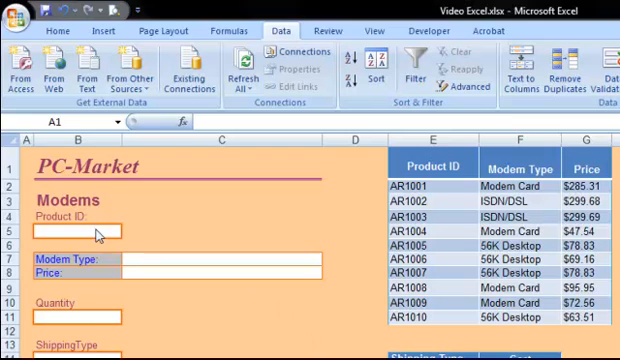
pyautogui.write('A')
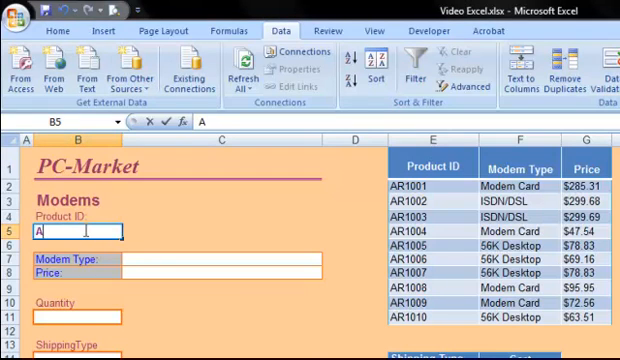
pyautogui.write('R1005')
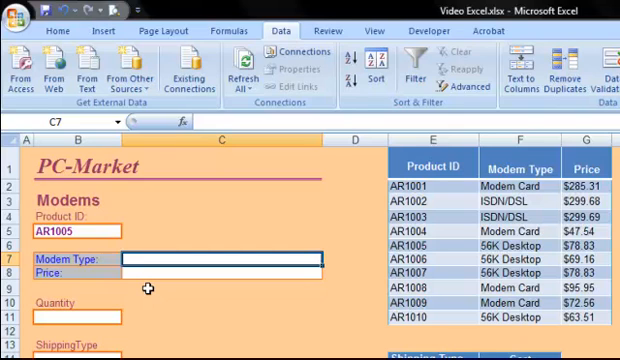
# Start =VLOOKUP in C7 with B5 as the lookup value.
pyautogui.write('=')
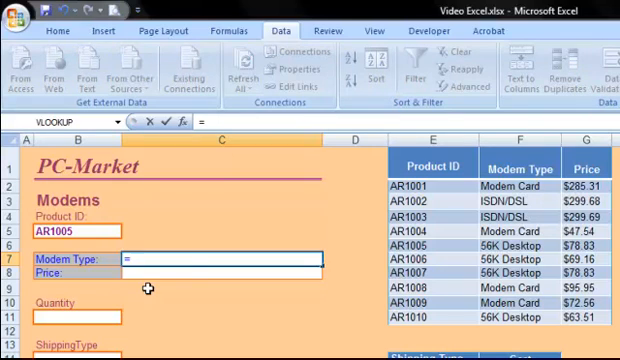
pyautogui.write('Vl')
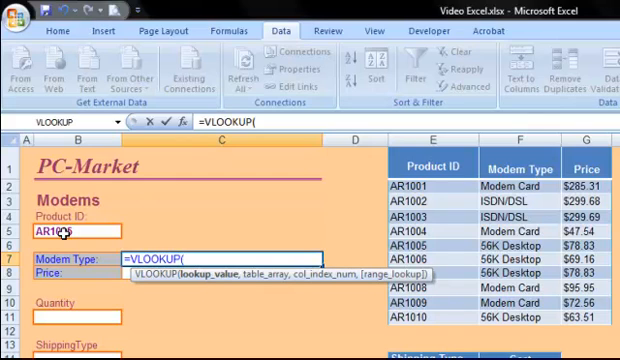
pyautogui.click(55, 240)
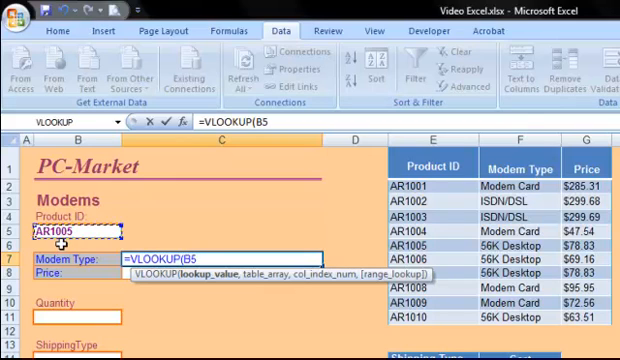
pyautogui.write(',E2:G11')
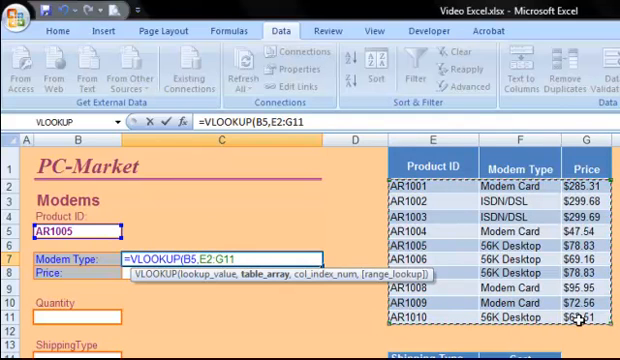
# Lock the E2:G11 table range and set column index 2 for Modem Type.
pyautogui.press('f4')
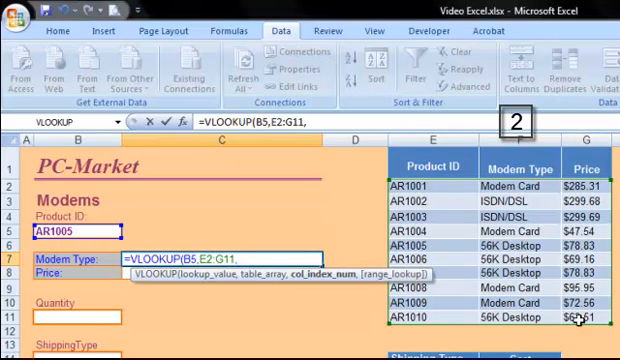
pyautogui.write('2')
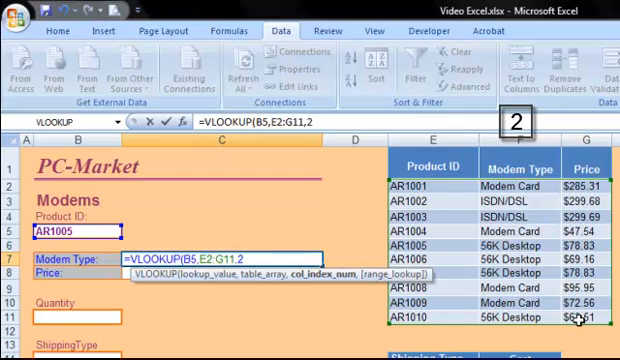
pyautogui.write(',')
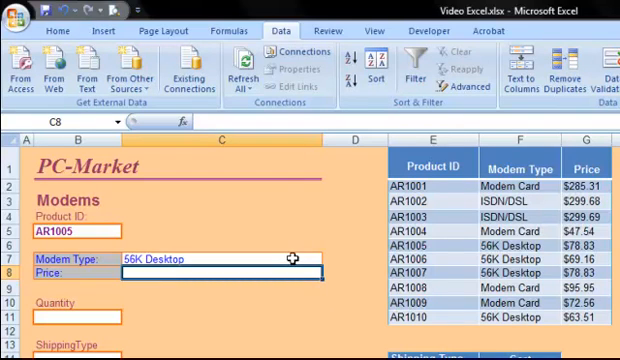
# Insert VLOOKUP into Price cell C8 via the Insert Function dialog.
pyautogui.click(220, 259)
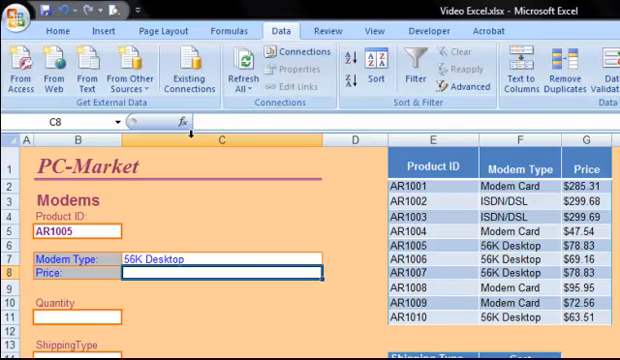
pyautogui.moveTo(188, 122)
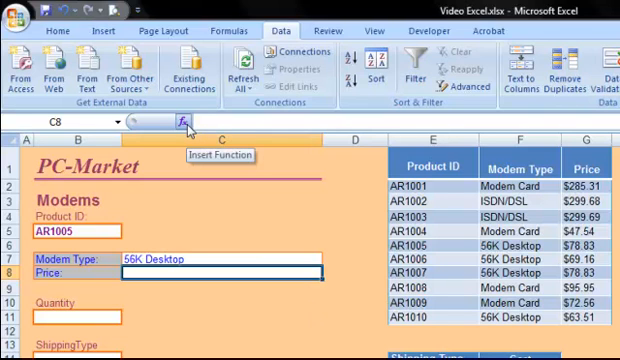
pyautogui.click(171, 123)
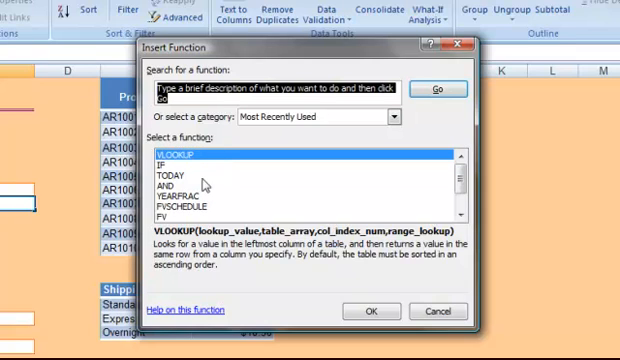
pyautogui.moveTo(305, 265)
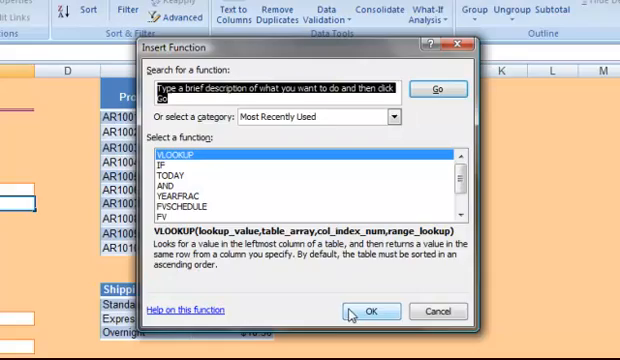
pyautogui.click(367, 311)
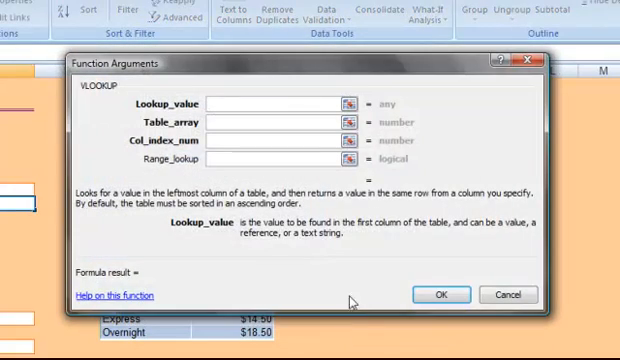
pyautogui.moveTo(270, 66)
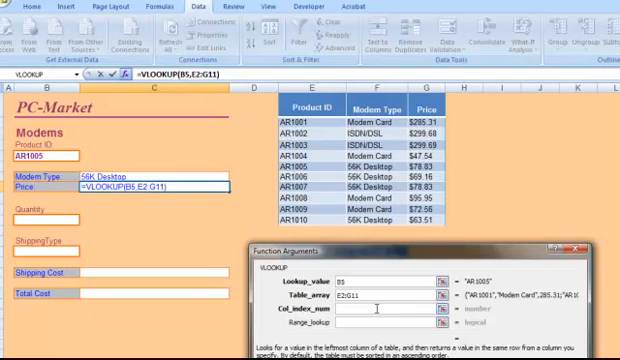
# Fill the Price VLOOKUP arguments: B5, E2:G11, column 3, FALSE.
pyautogui.write('3')
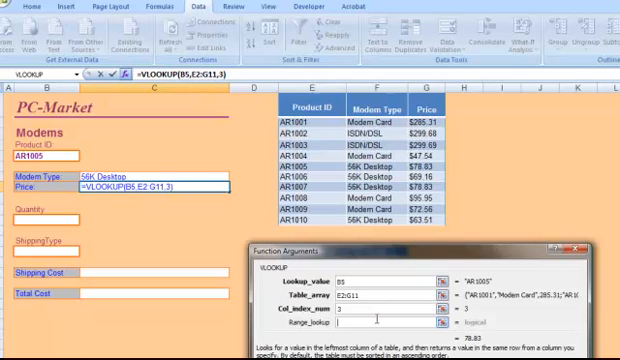
pyautogui.write('FLA')
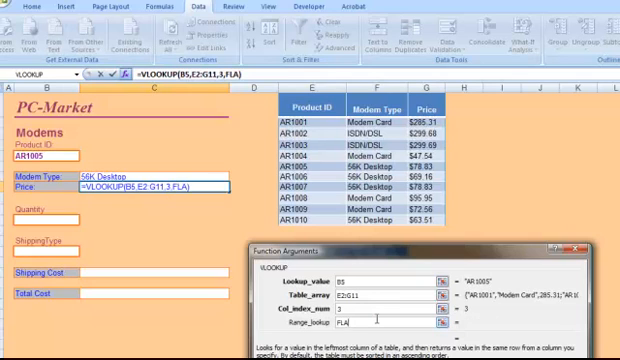
pyautogui.write('FALSE')
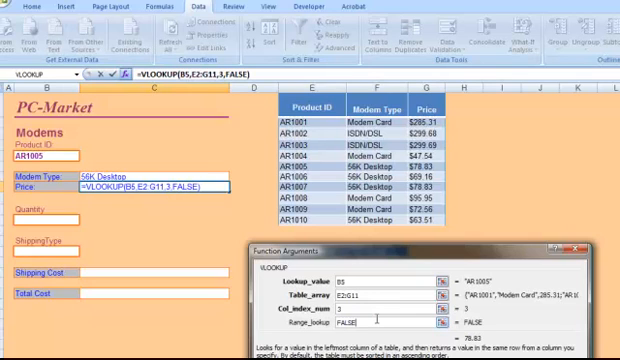